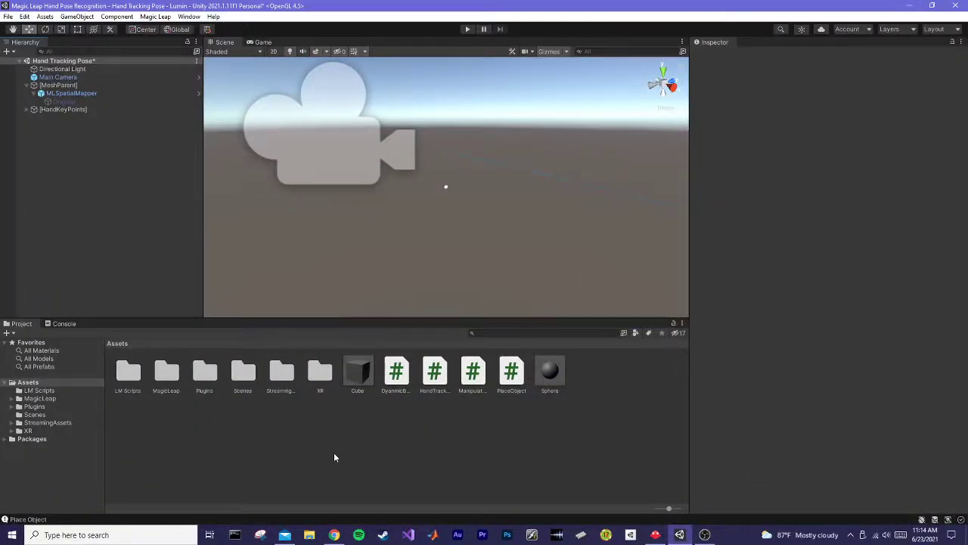
mouse_move(303, 396)
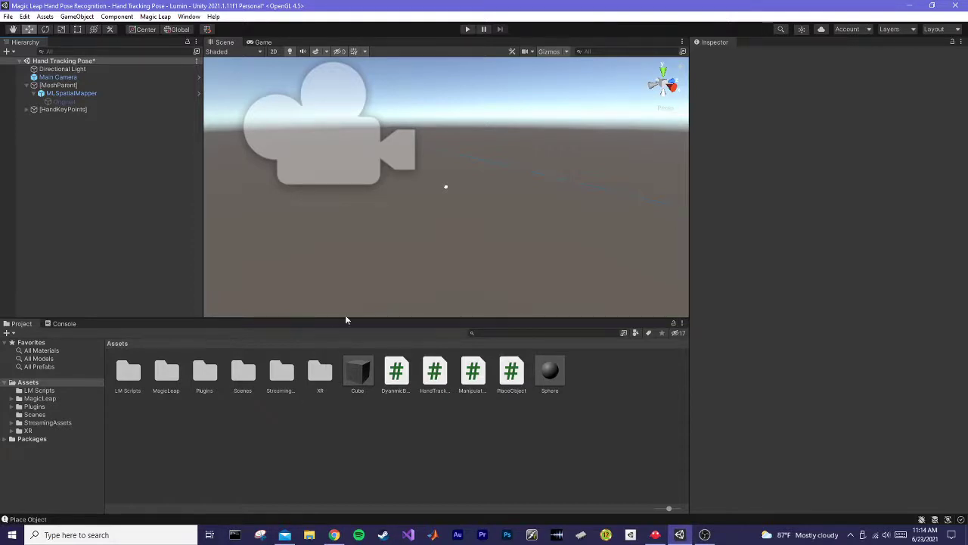
mouse_move(375, 382)
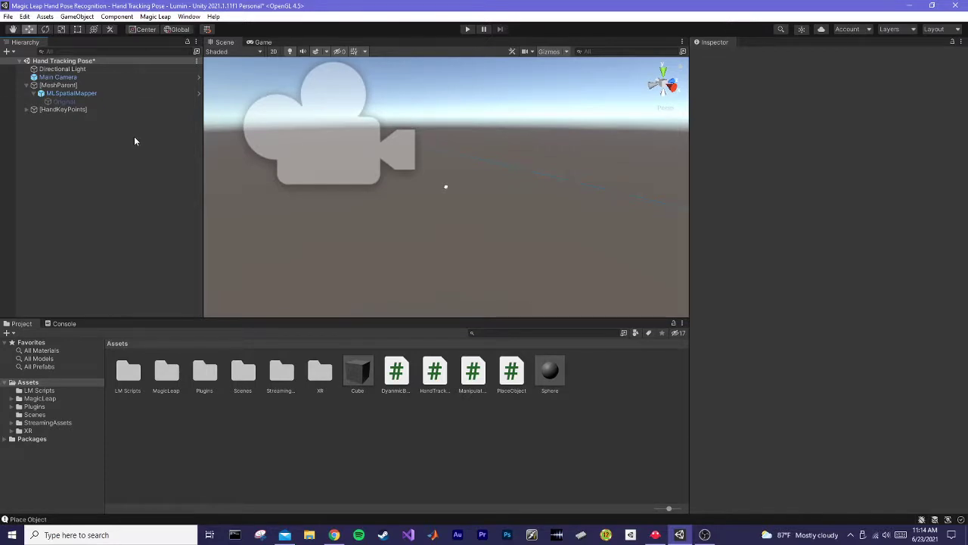
mouse_move(212, 151)
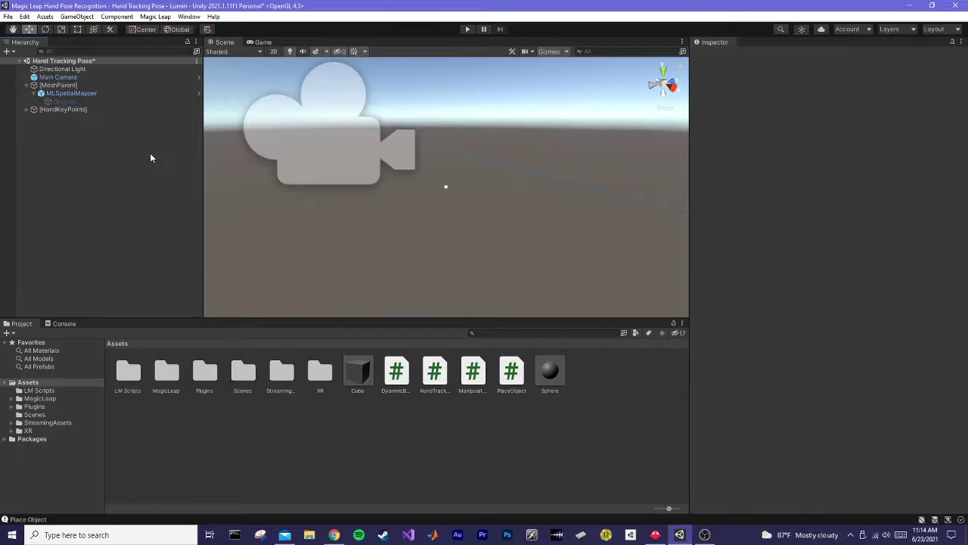
mouse_move(185, 162)
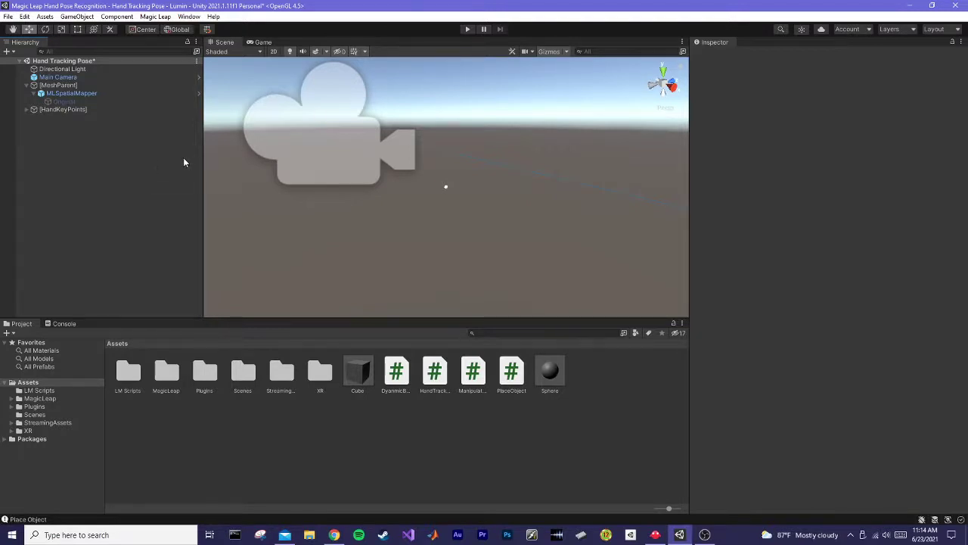
mouse_move(468, 29)
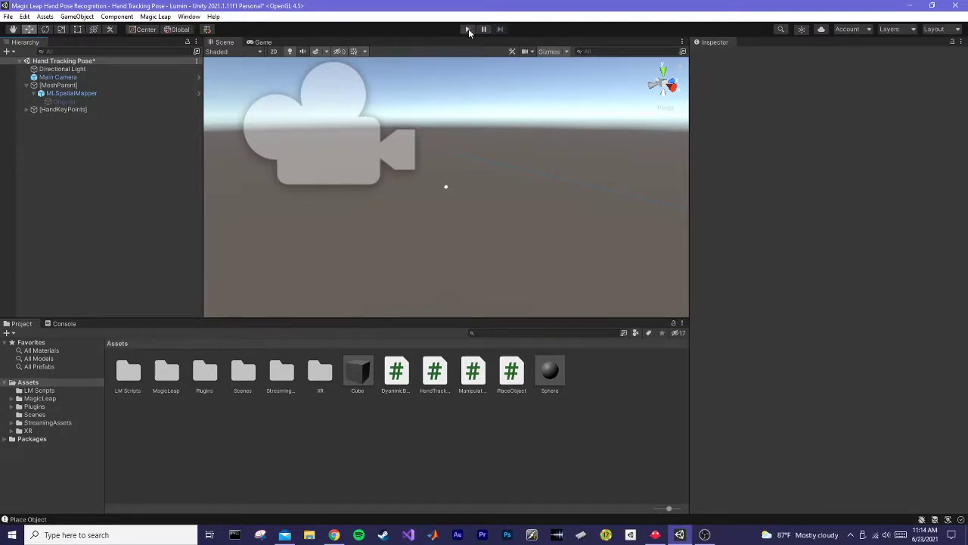
Run the scene in Play mode so hand-tracked points spawn and manipulate spheres.
click(466, 28)
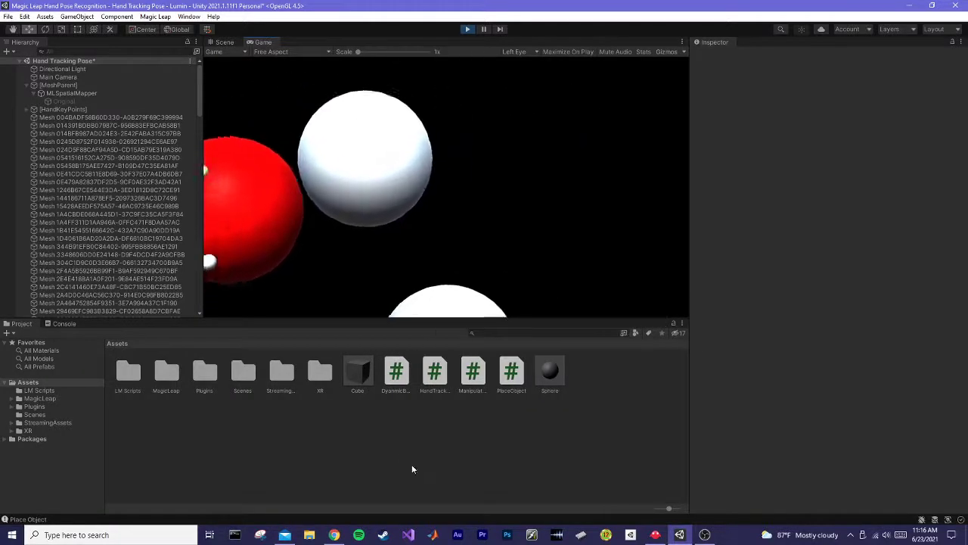
mouse_move(705, 536)
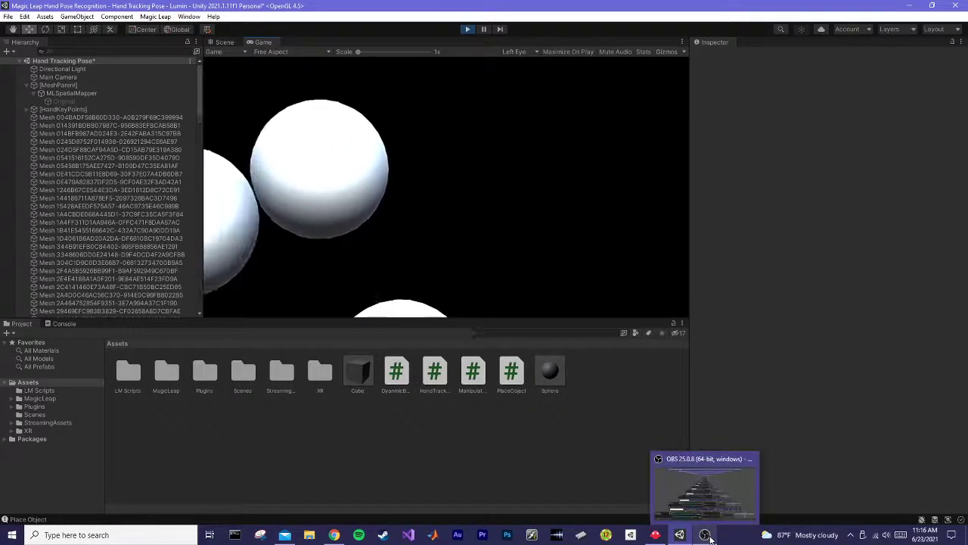